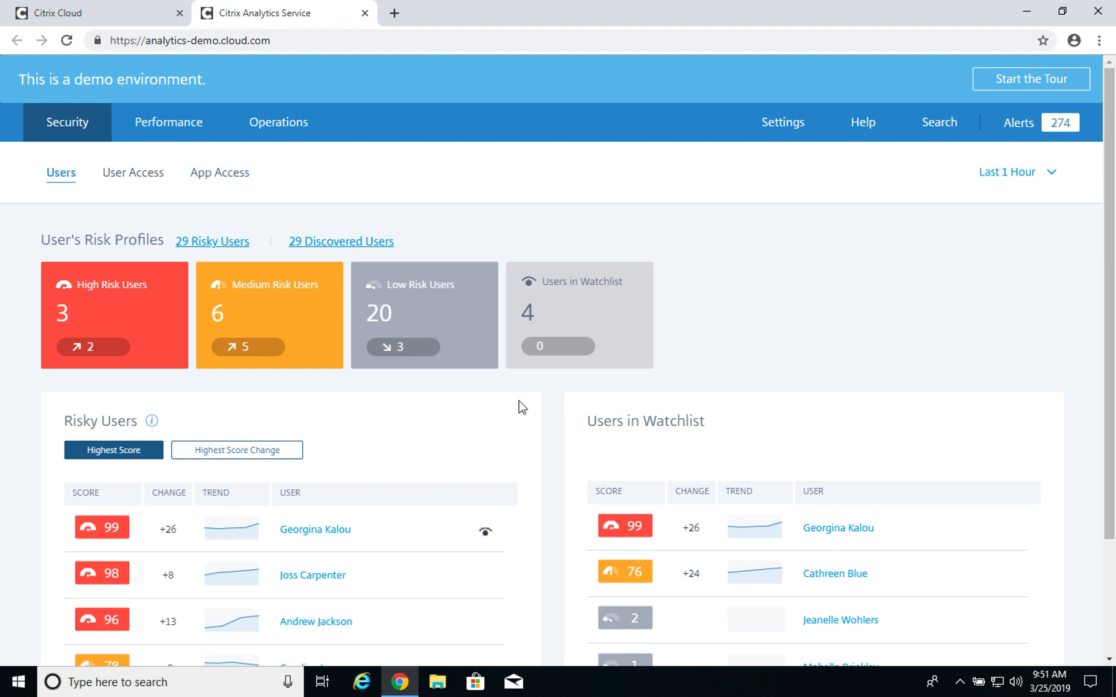
scroll("down", 3)
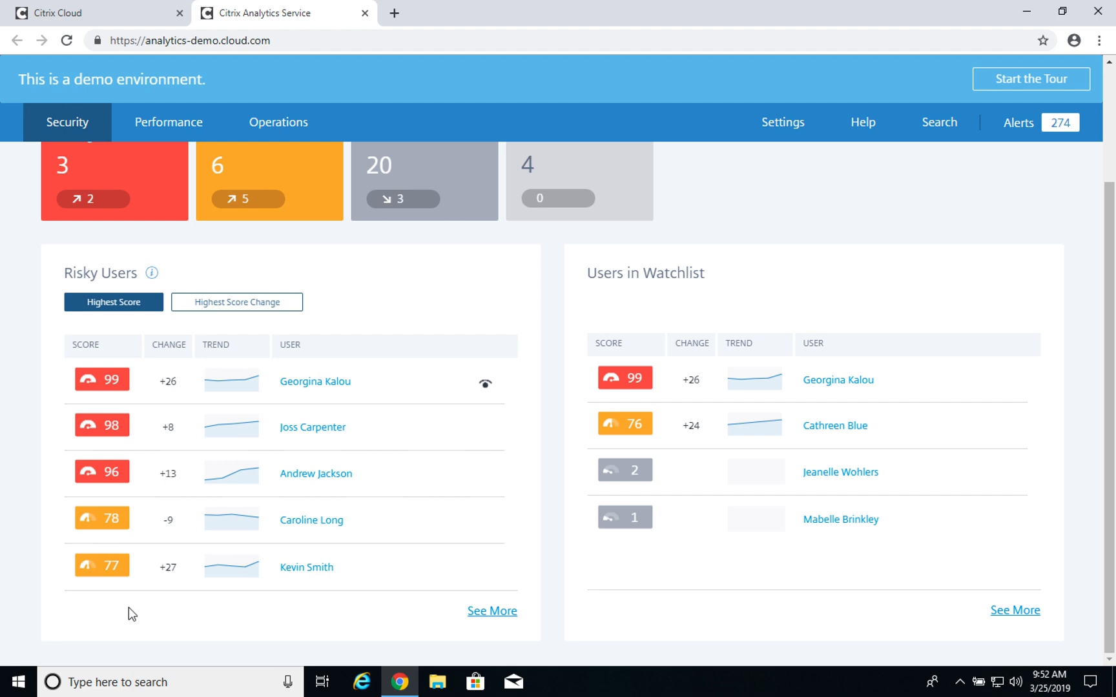
mouse_move(438, 588)
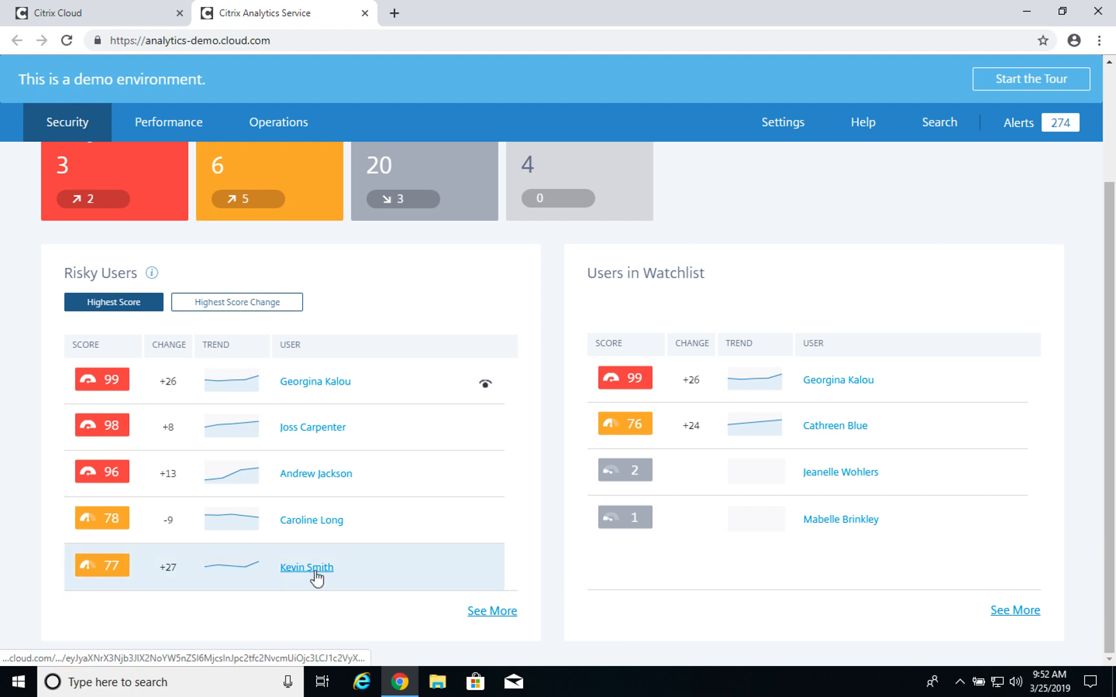
left_click(306, 569)
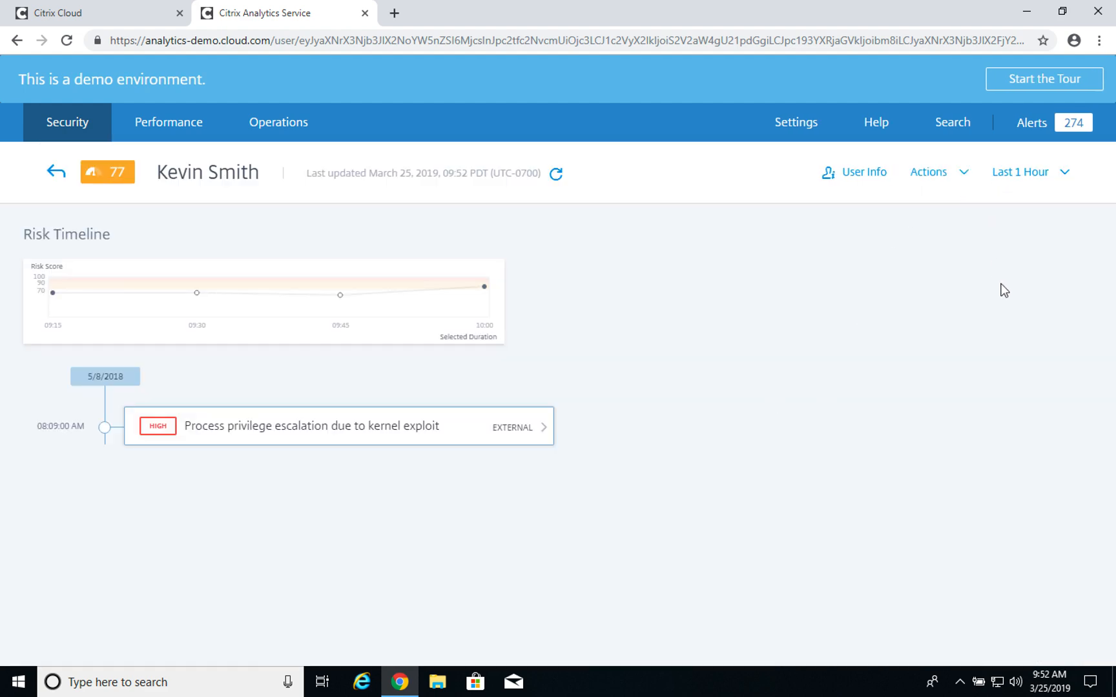
left_click(1027, 172)
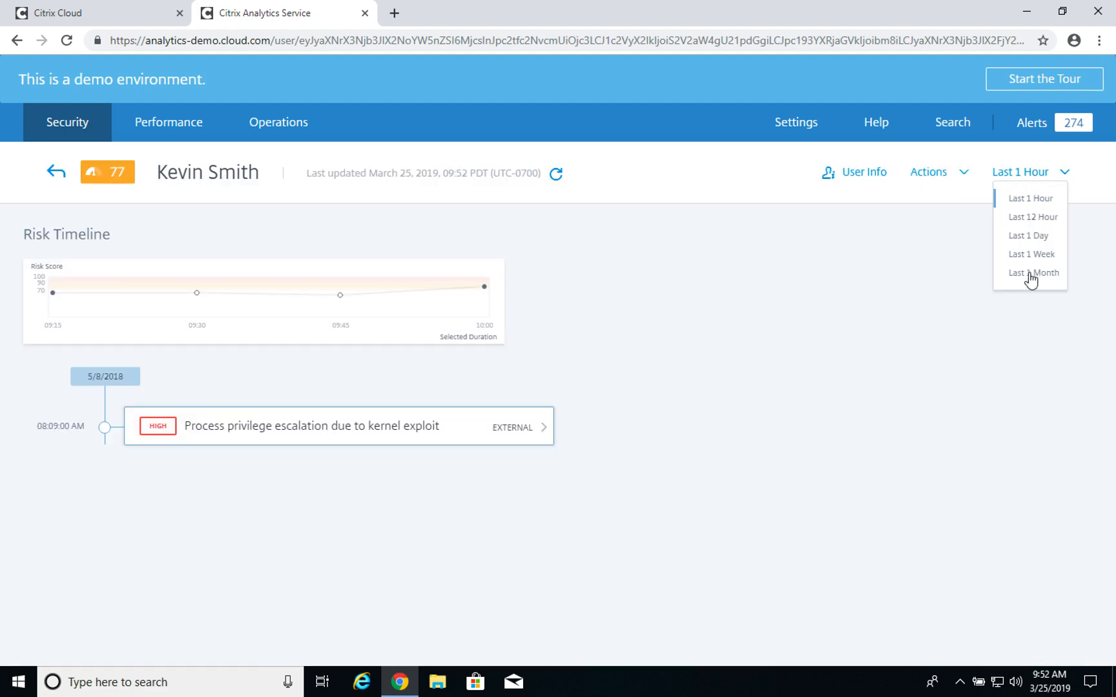
left_click(1027, 235)
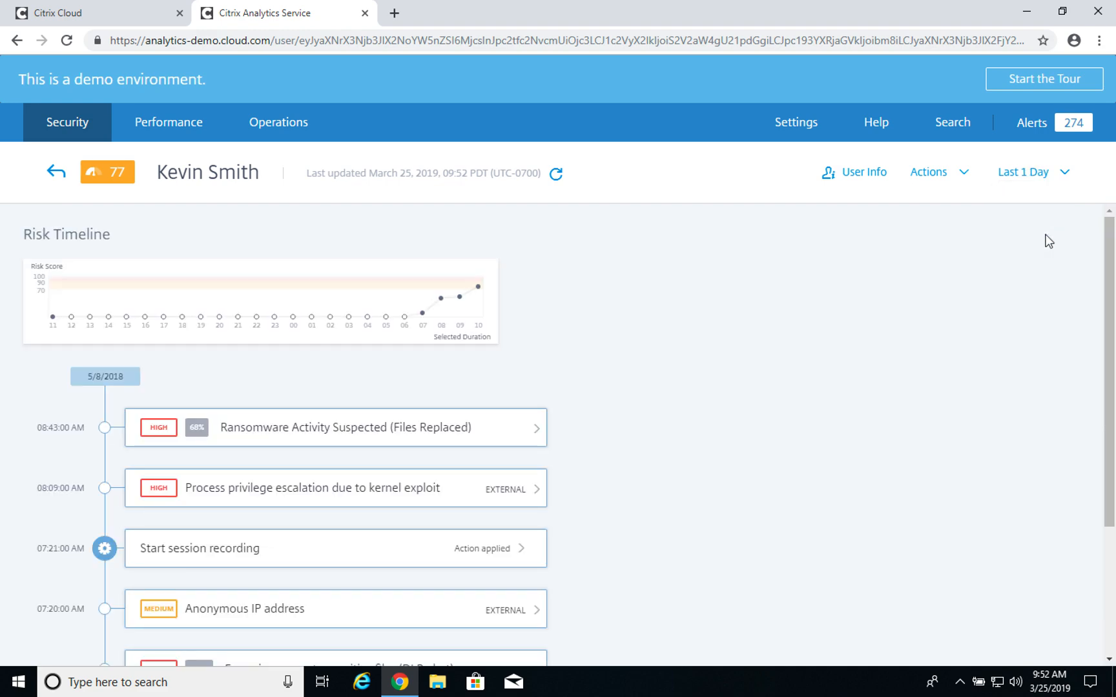
scroll("down", 3)
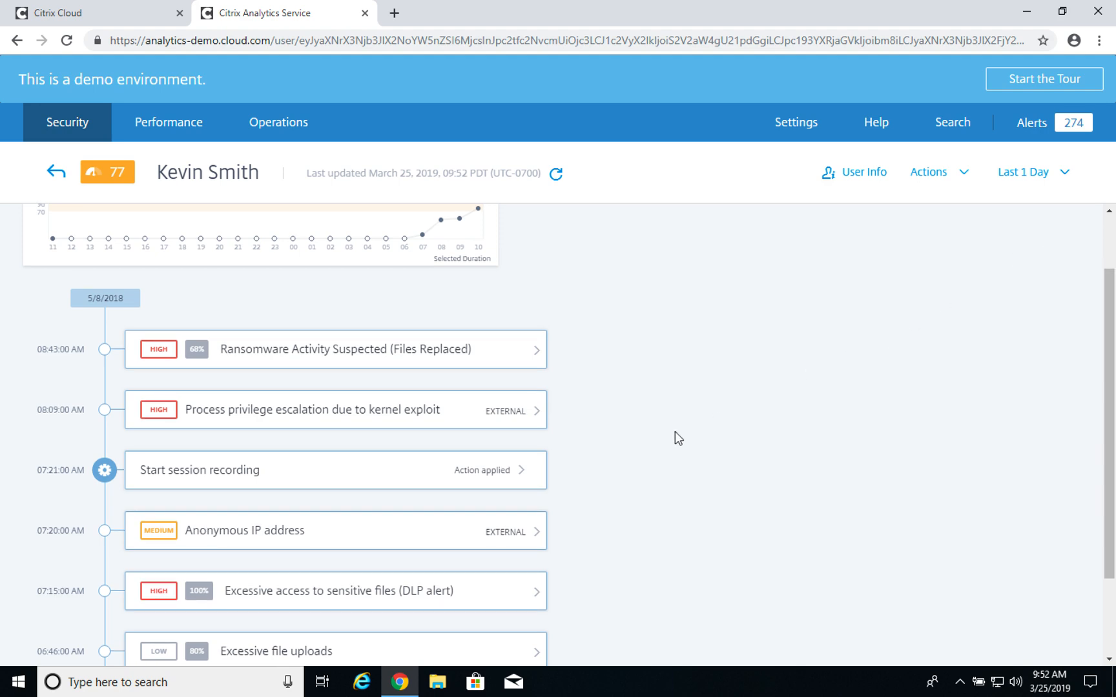
scroll("down", 3)
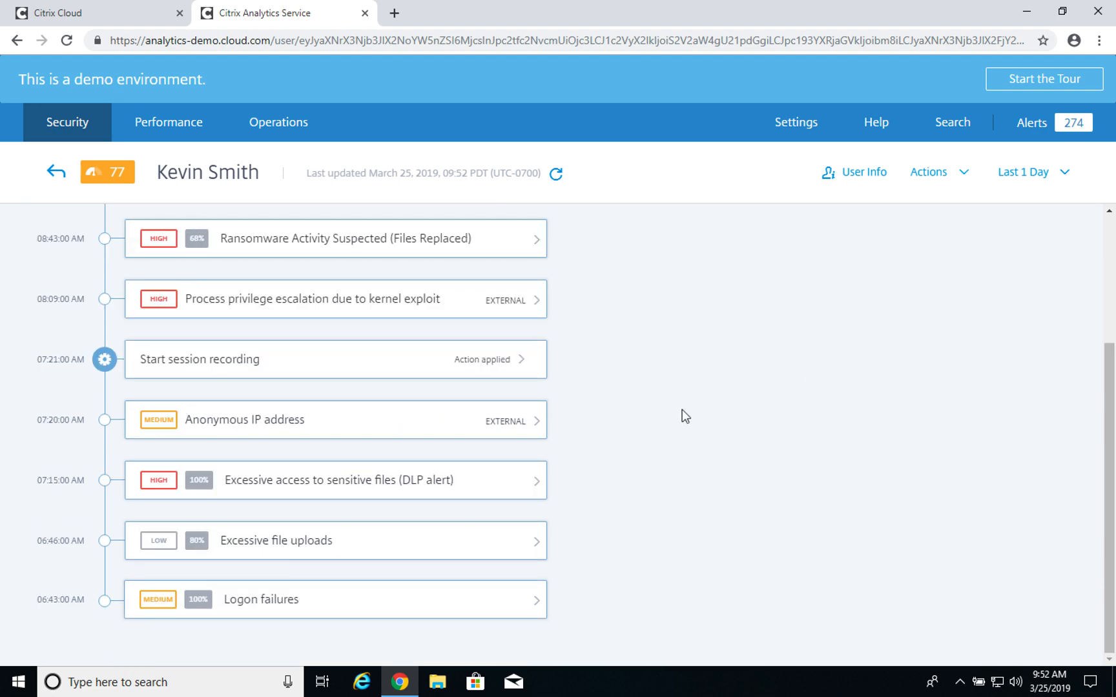
mouse_move(268, 617)
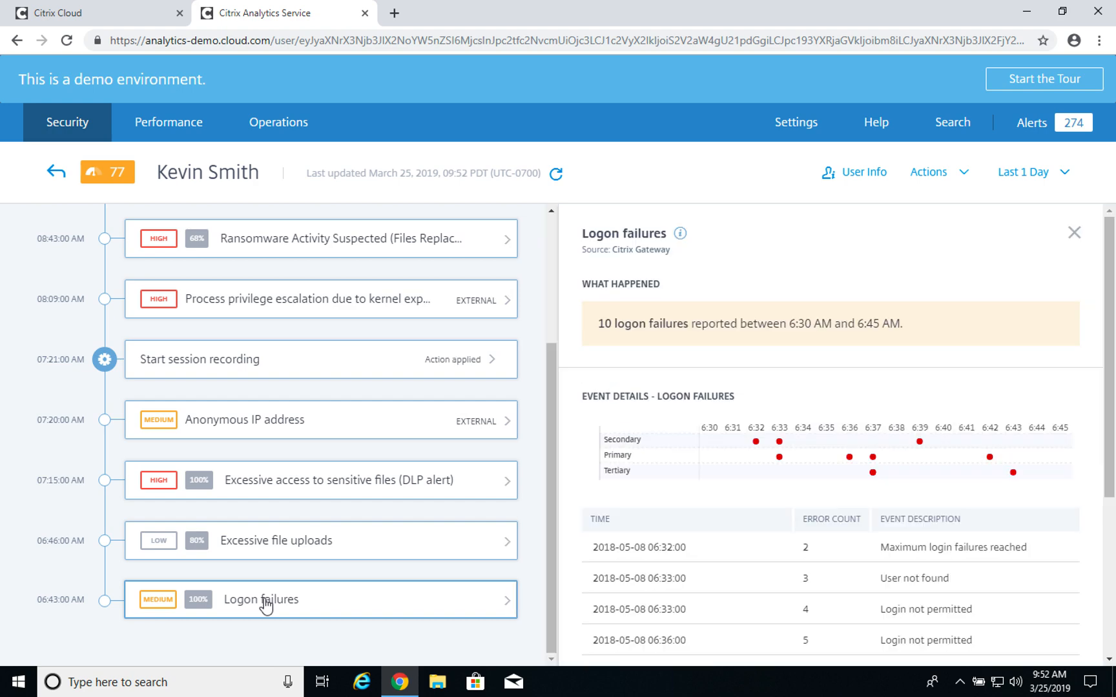
mouse_move(270, 612)
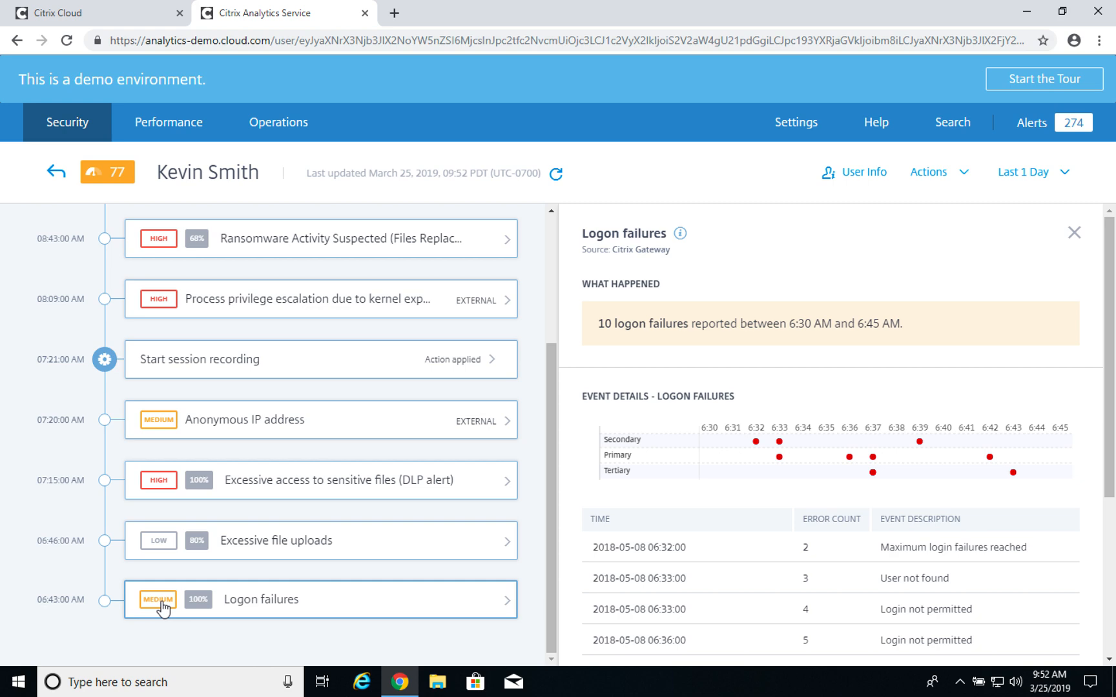
mouse_move(515, 510)
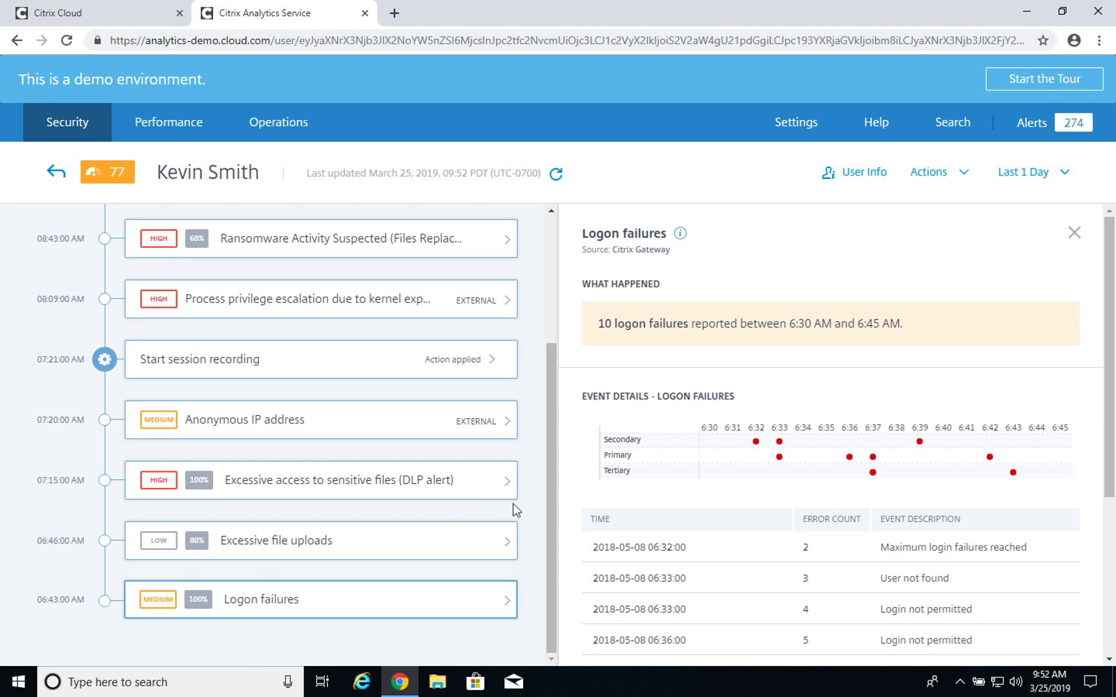
- Show the Logon failures event details listing ten failures between 6:30 and 6:45 AM
left_click(319, 600)
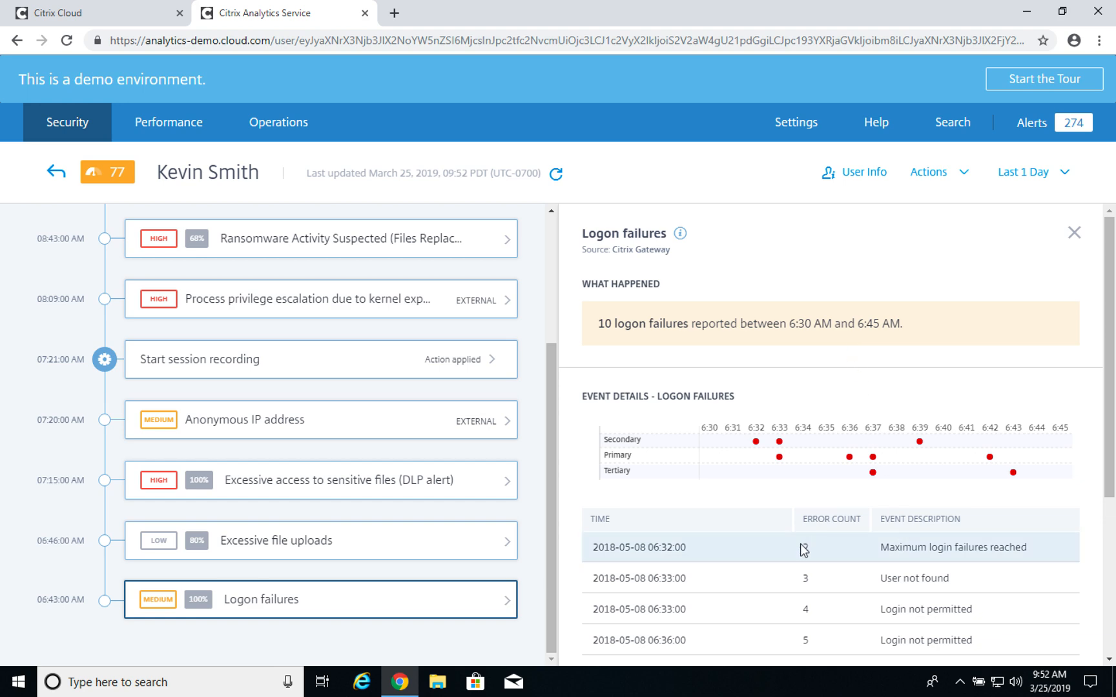
scroll("down", 3)
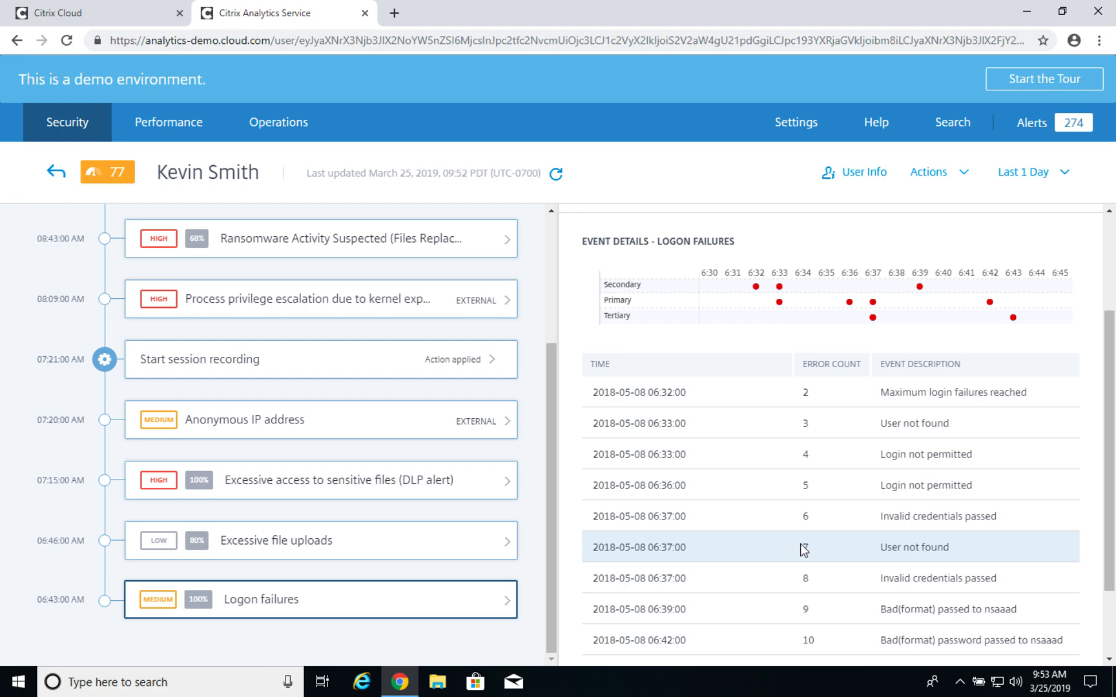
mouse_move(297, 534)
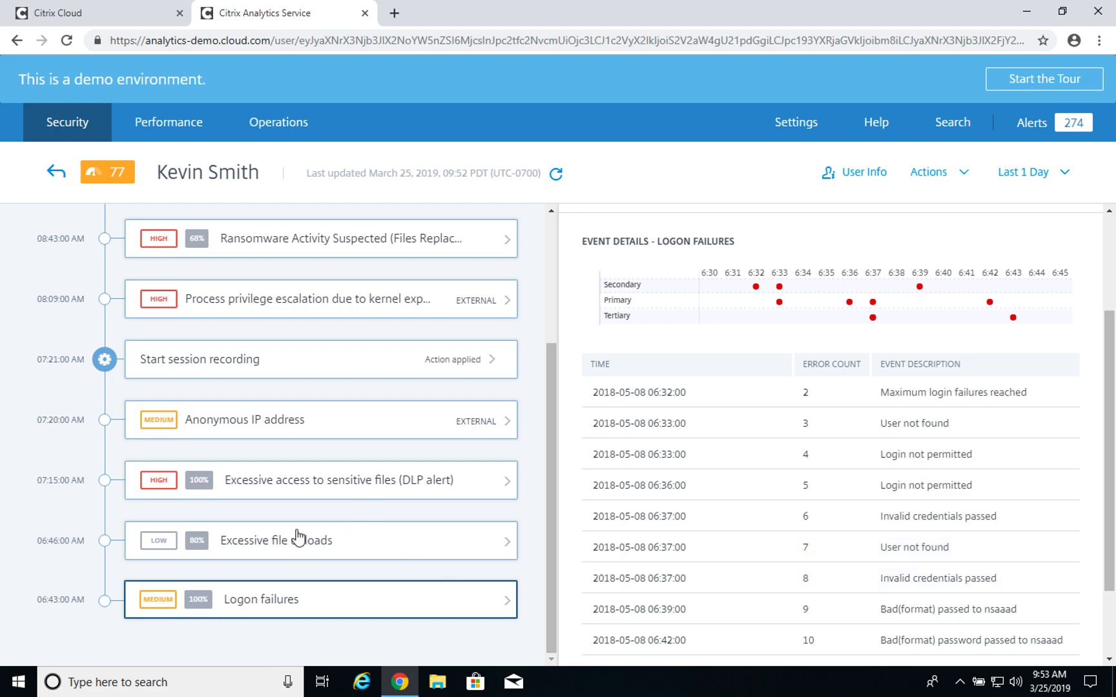
- Show the Excessive file uploads event details with its upload chart and file-name table
left_click(319, 540)
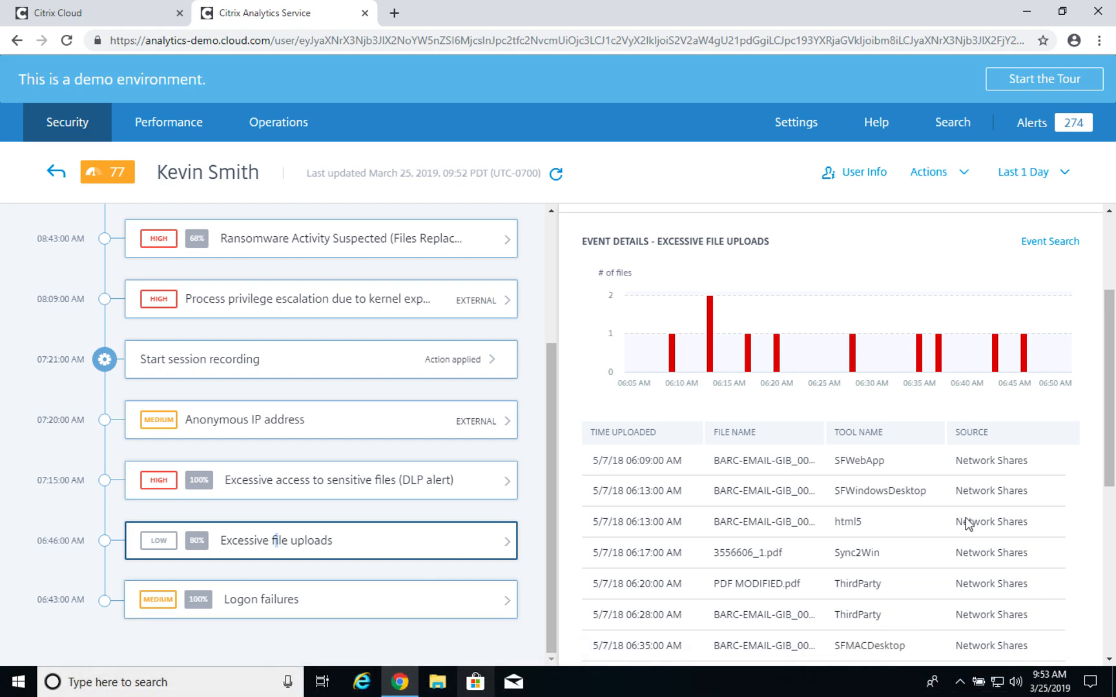
mouse_move(963, 678)
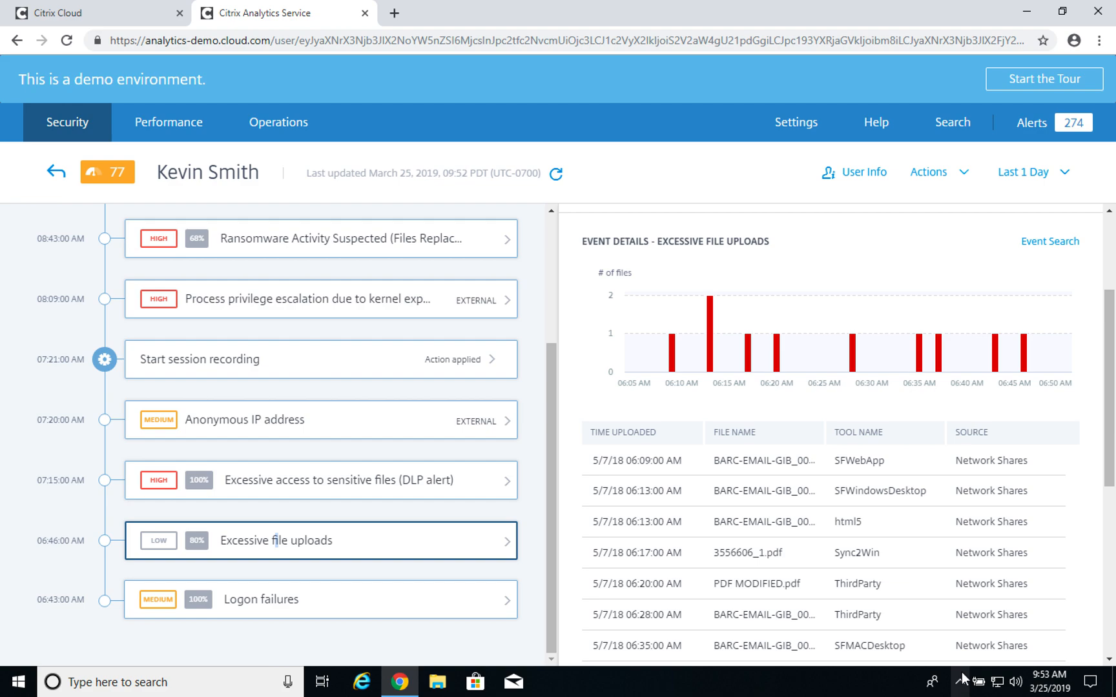
mouse_move(333, 456)
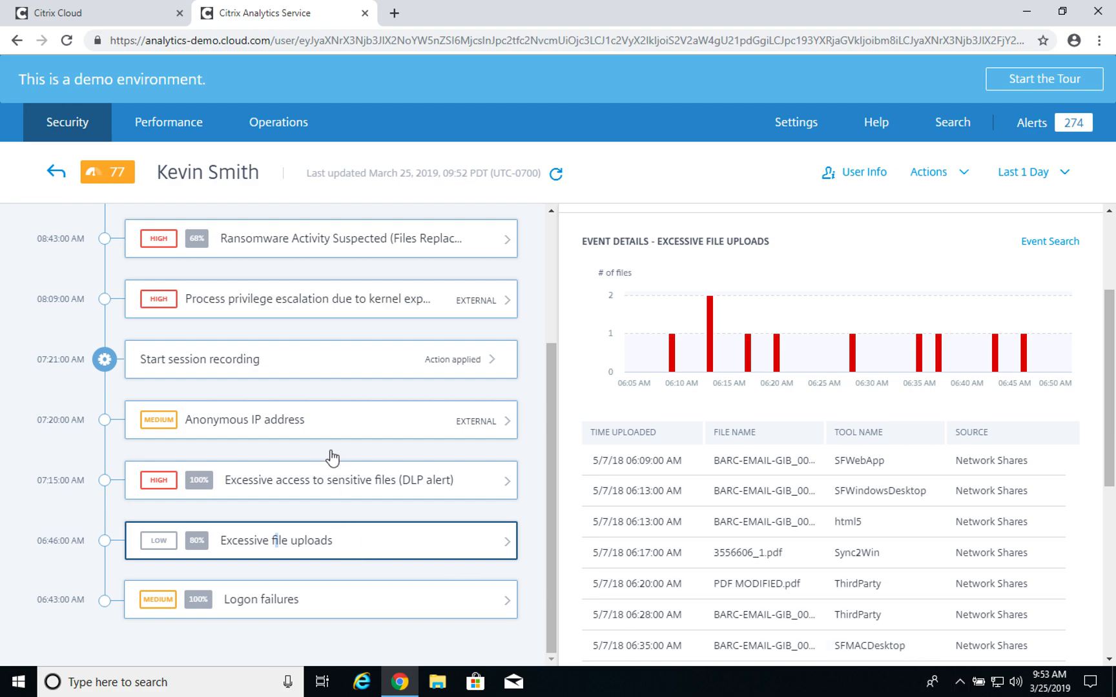
- Show the Excessive access to sensitive files (DLP alert) event details: six files downloaded 7:00–7:15 AM
left_click(320, 479)
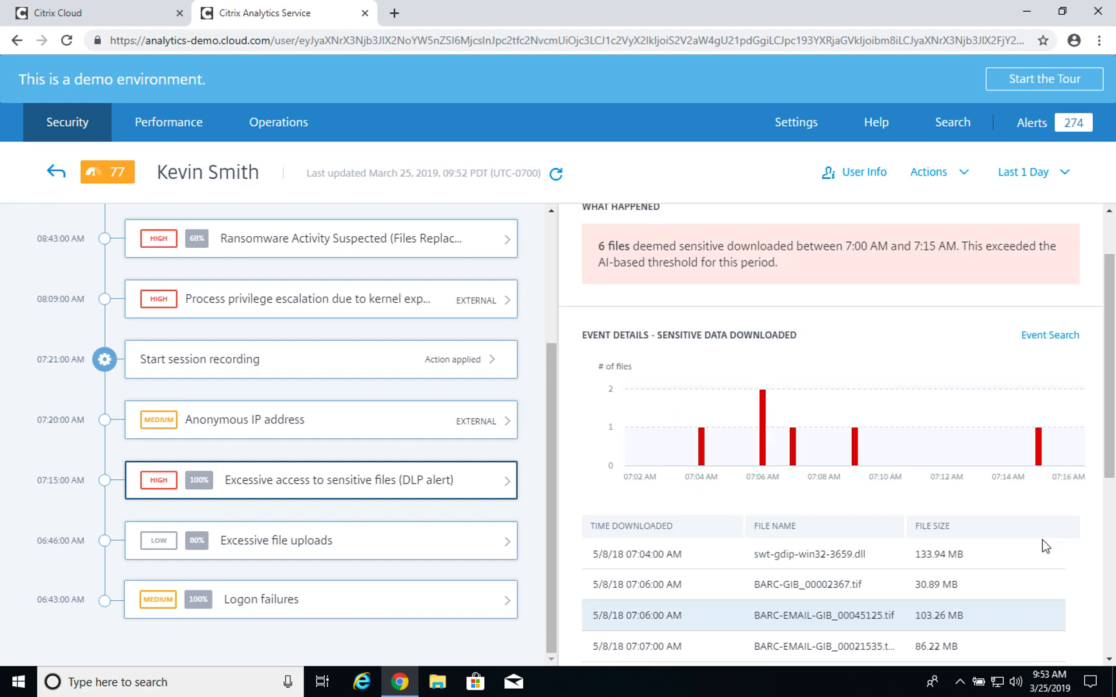
scroll("down", 3)
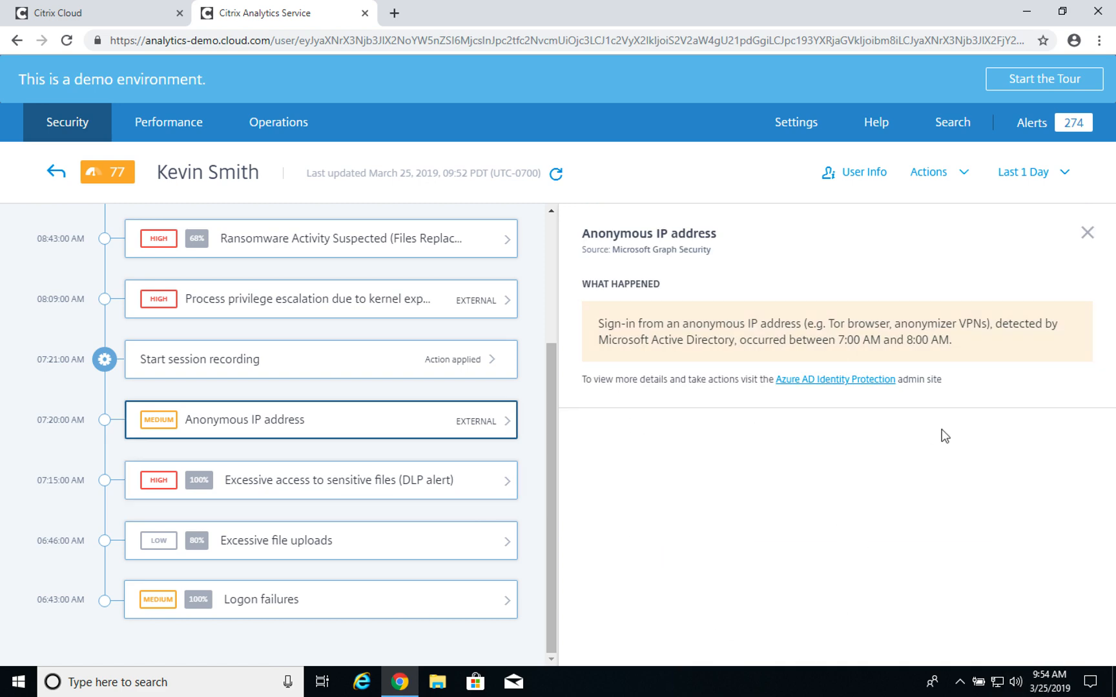
mouse_move(810, 366)
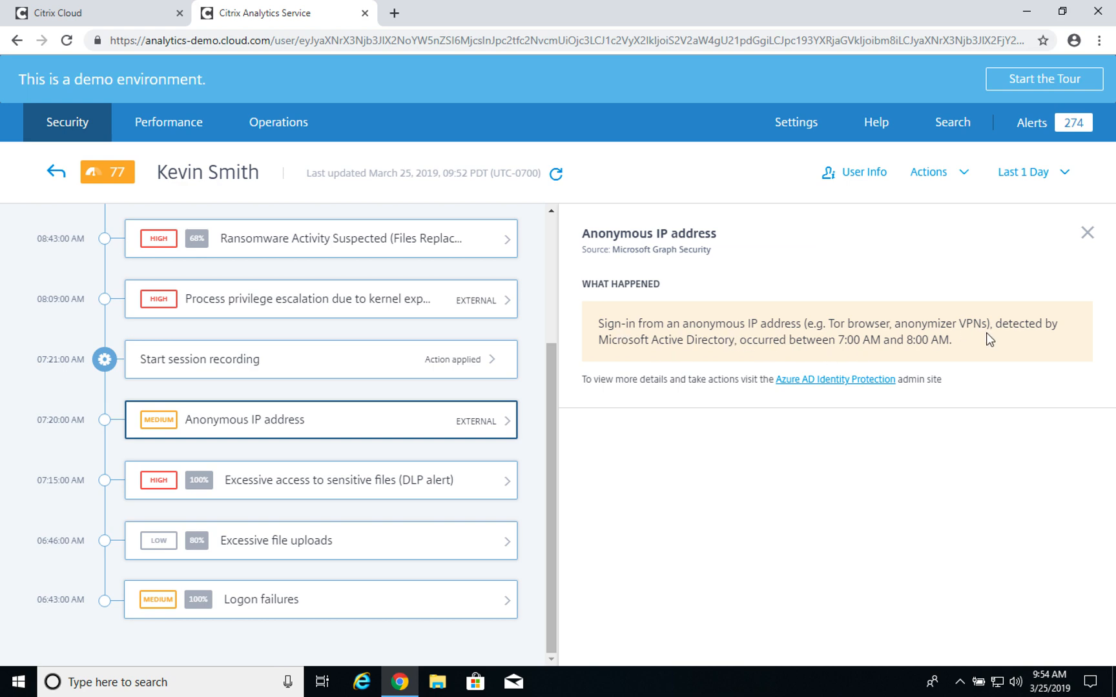
mouse_move(722, 358)
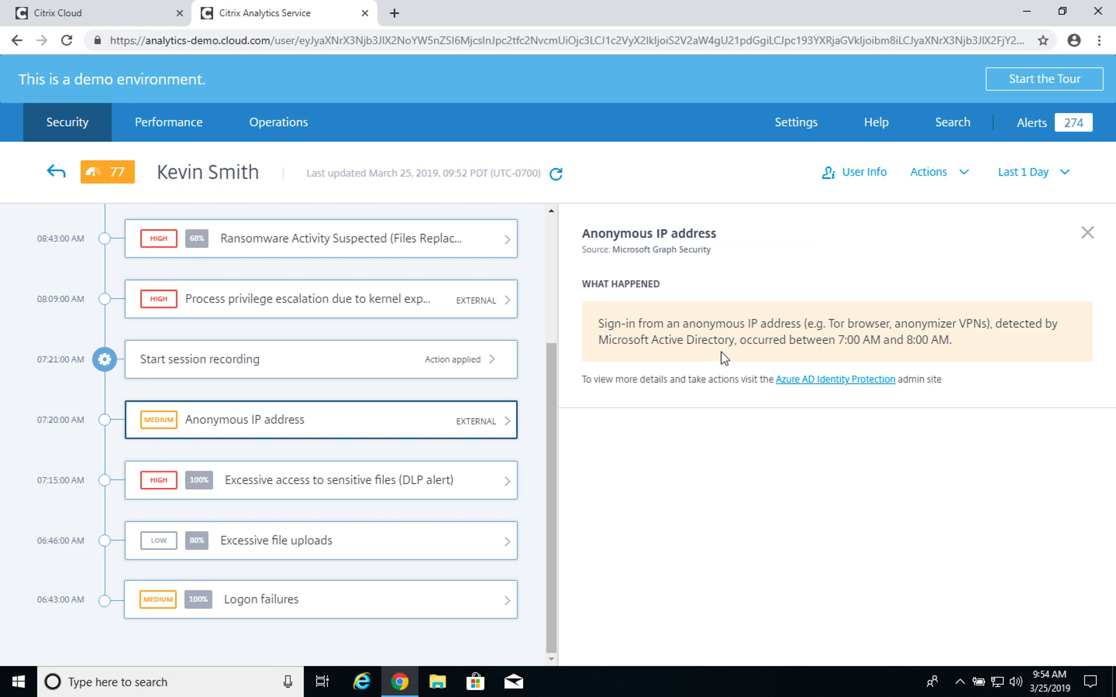
mouse_move(673, 366)
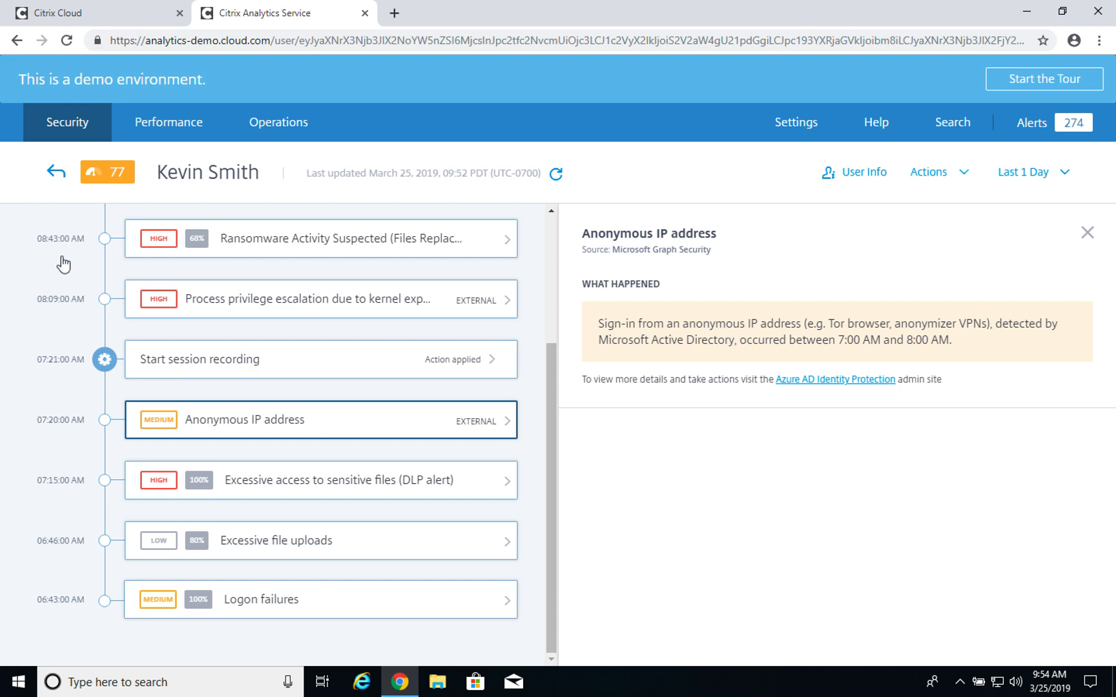
mouse_move(169, 373)
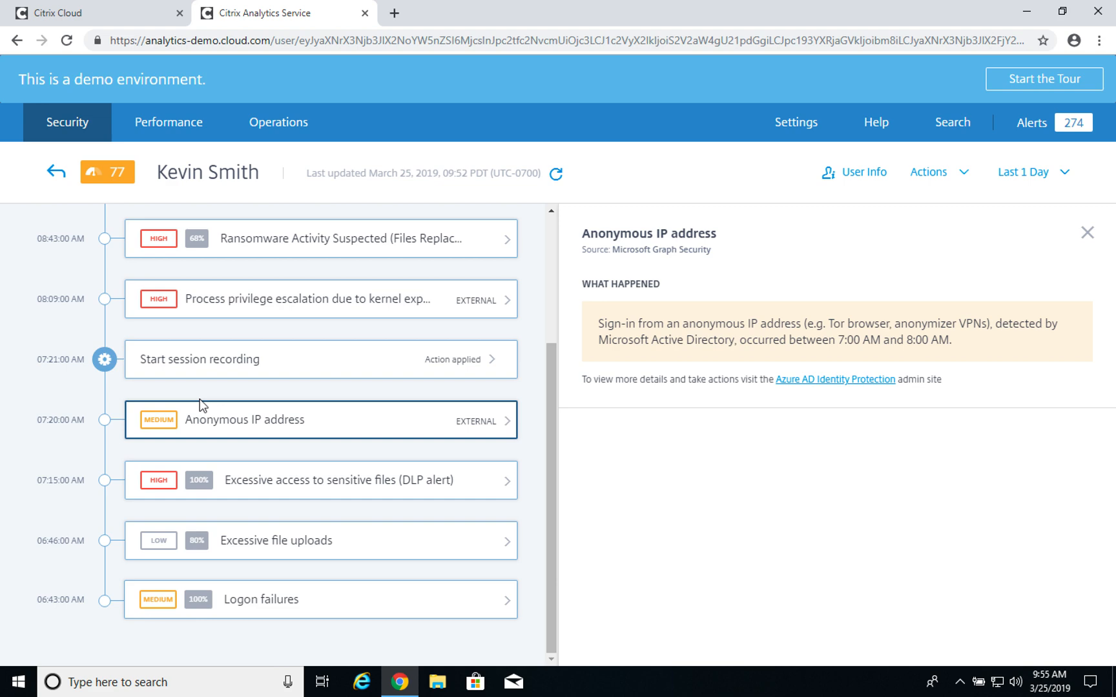
mouse_move(253, 375)
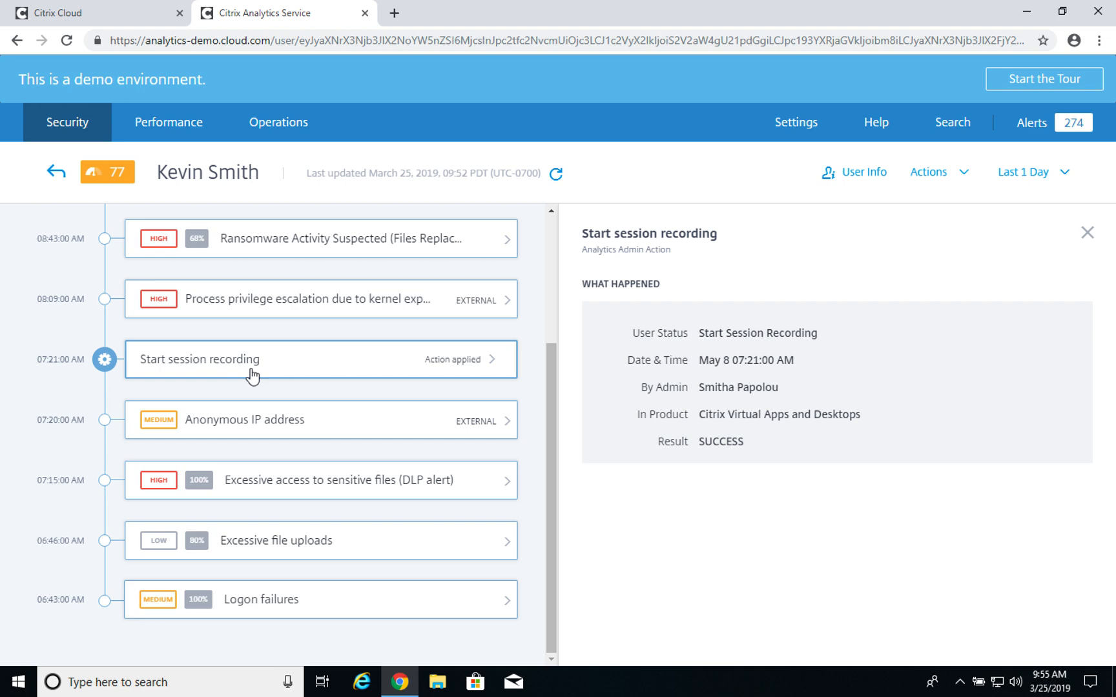
- Show the Process privilege escalation due to kernel exploit event details for Winword.exe, 8:00–9:00 AM
left_click(319, 298)
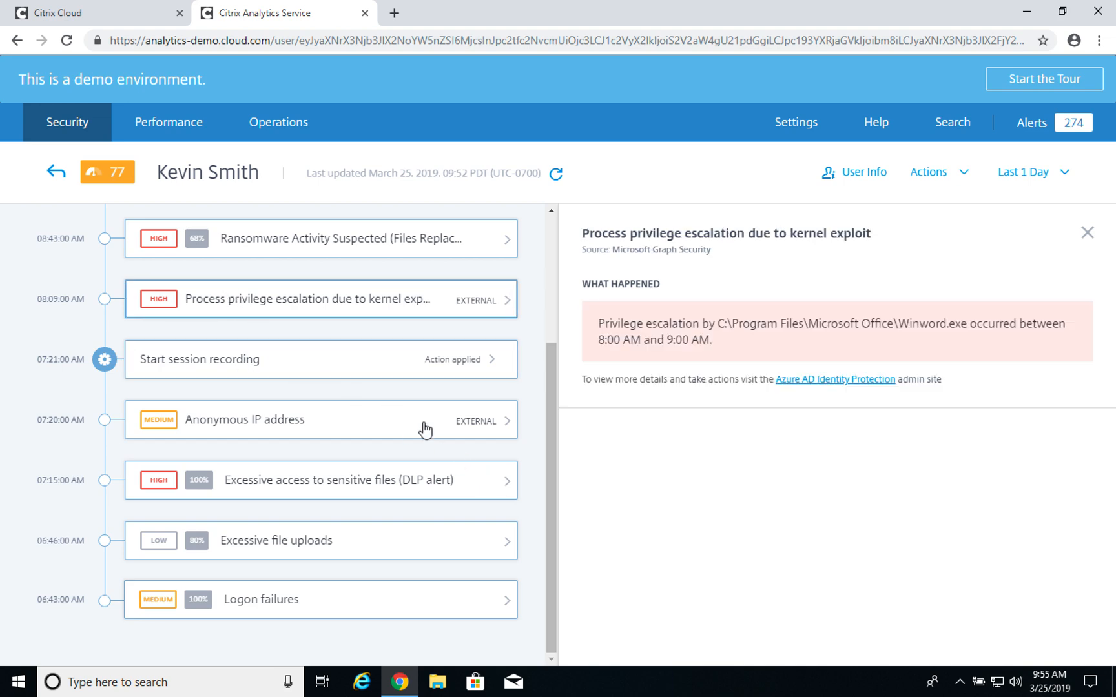
mouse_move(281, 298)
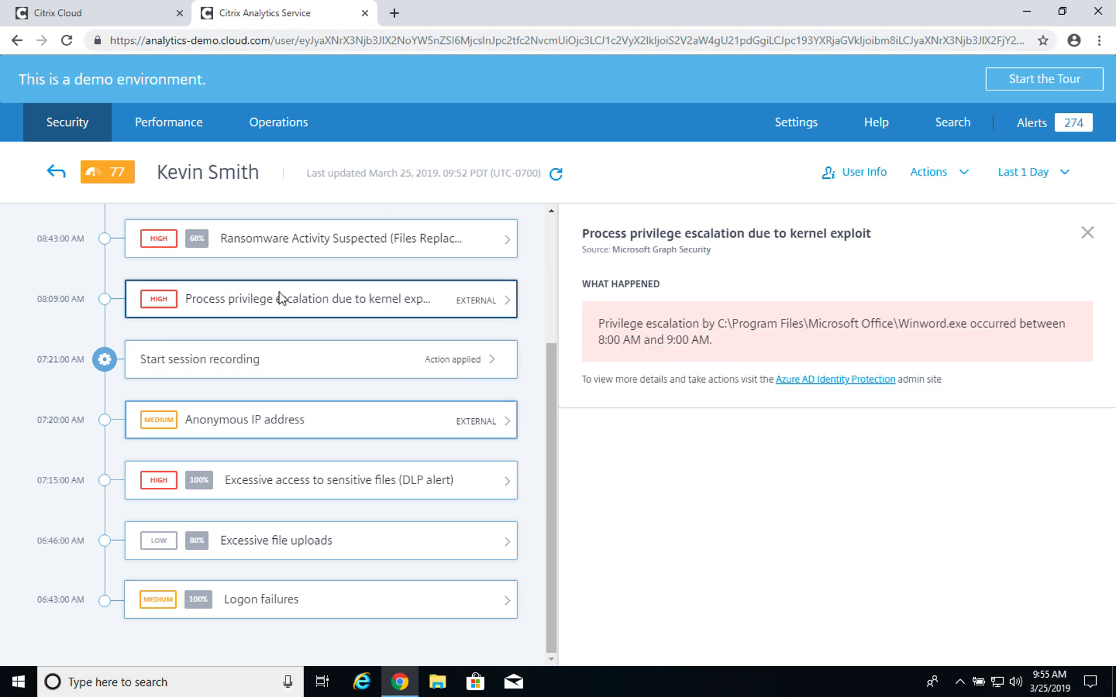
mouse_move(359, 311)
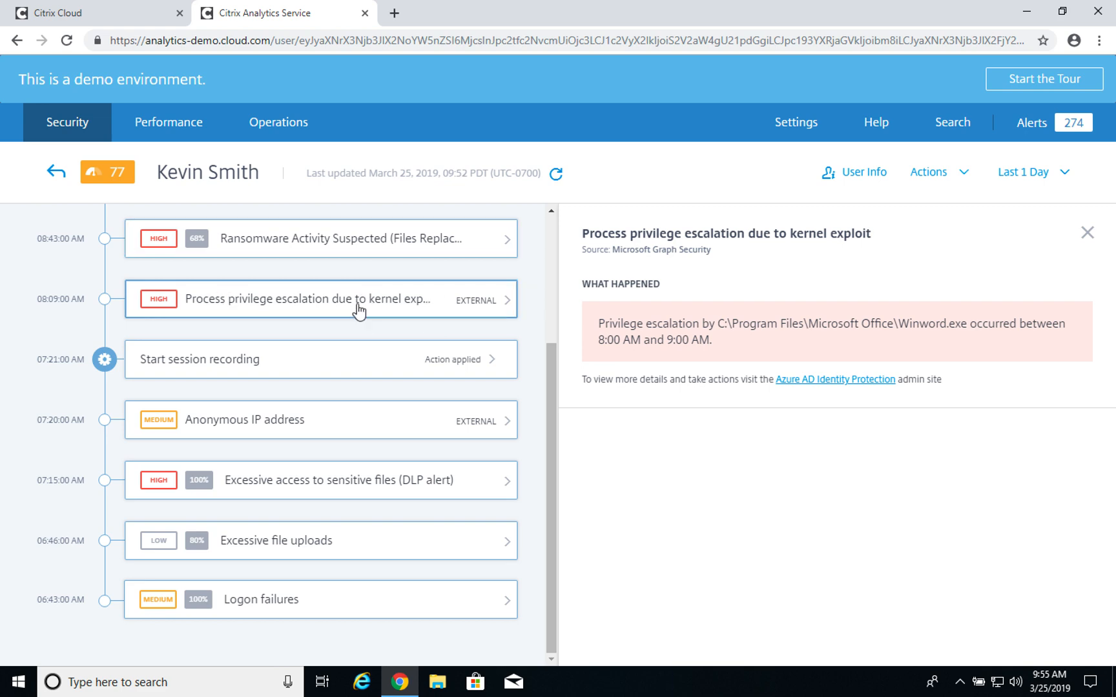
left_click(320, 298)
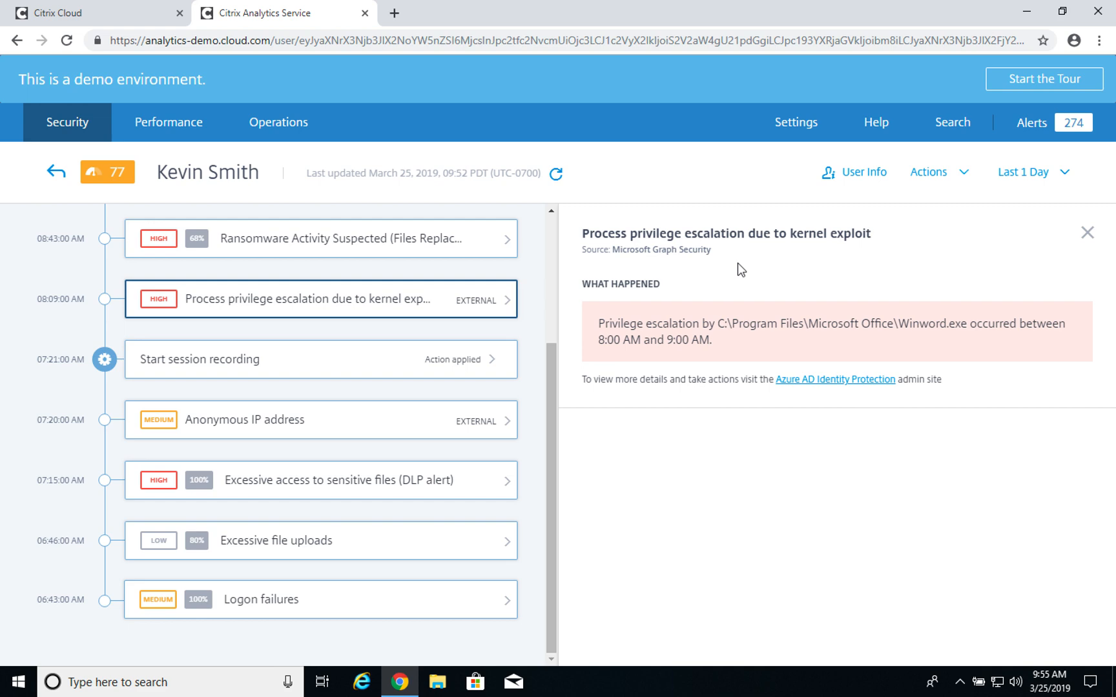
mouse_move(327, 274)
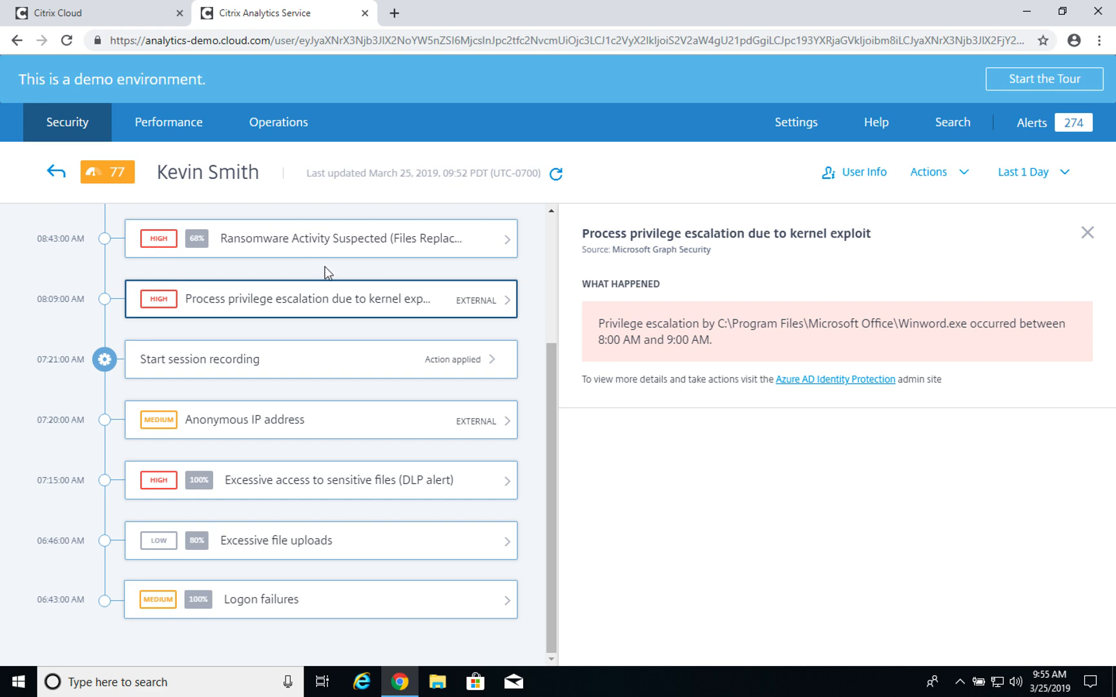
mouse_move(486, 399)
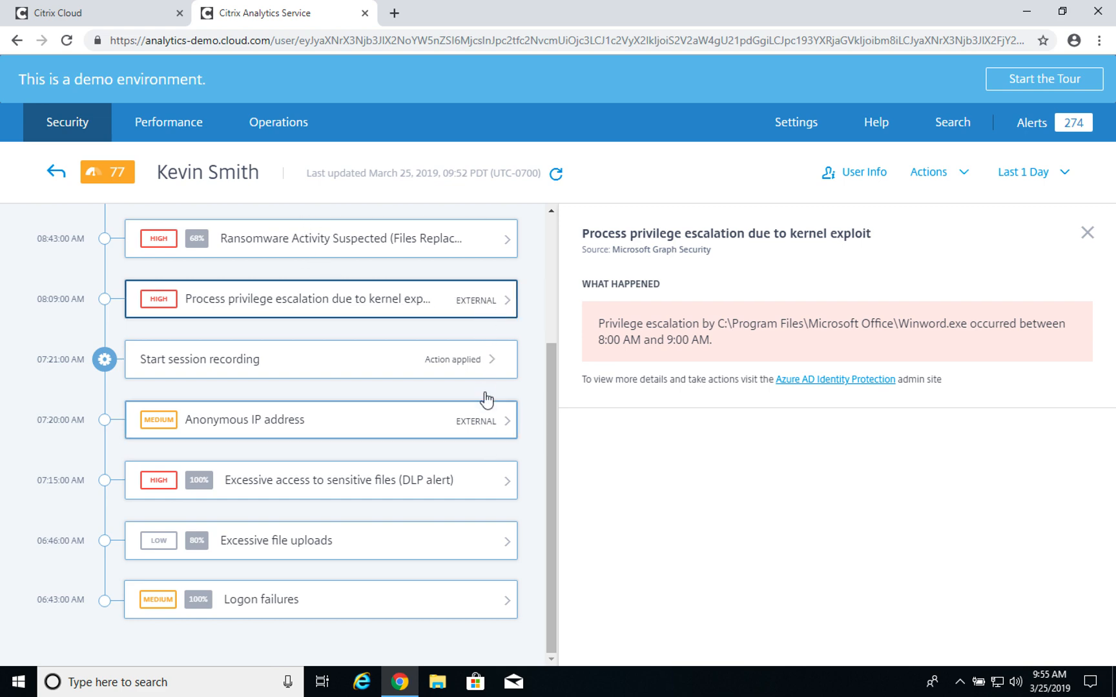
mouse_move(496, 394)
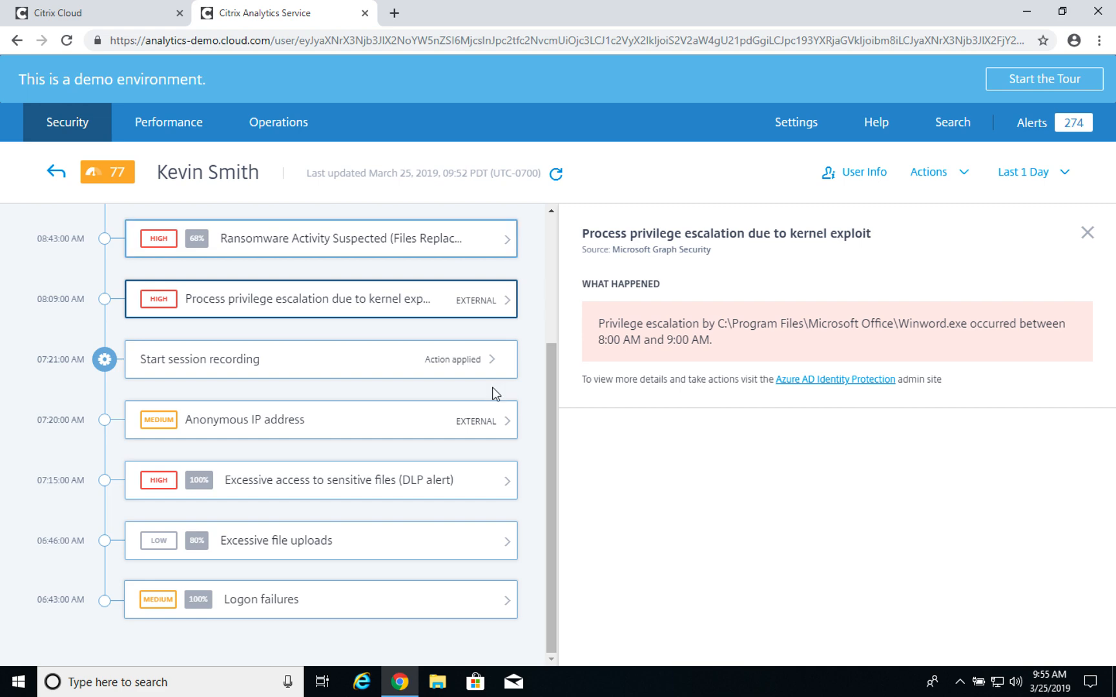